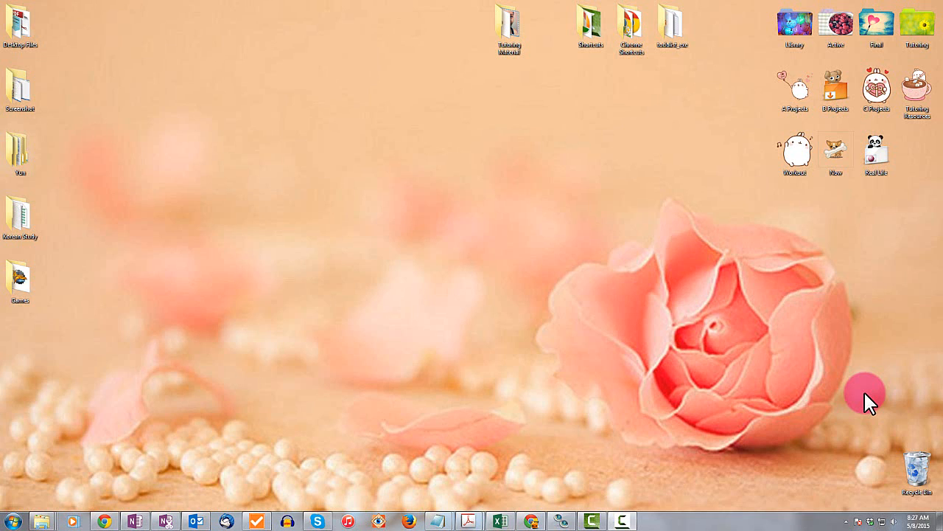
# Search 'run' from the Start menu and bring up the Run box for the Skype.exe /secondary command.
pyautogui.click(318, 521)
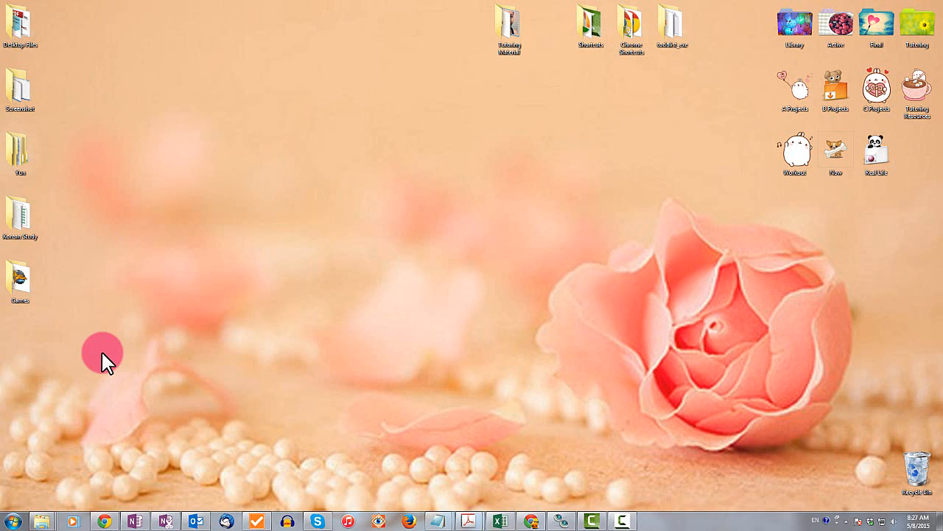
pyautogui.click(14, 519)
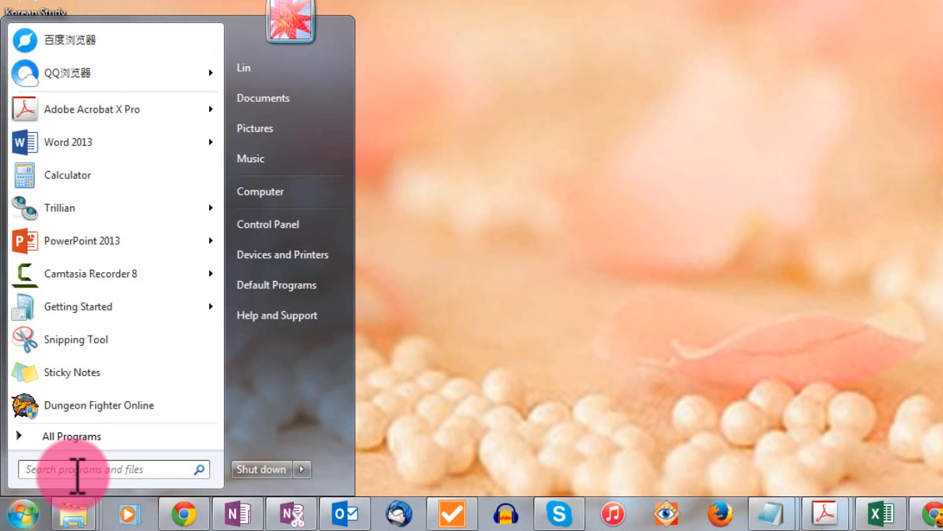
pyautogui.write('run')
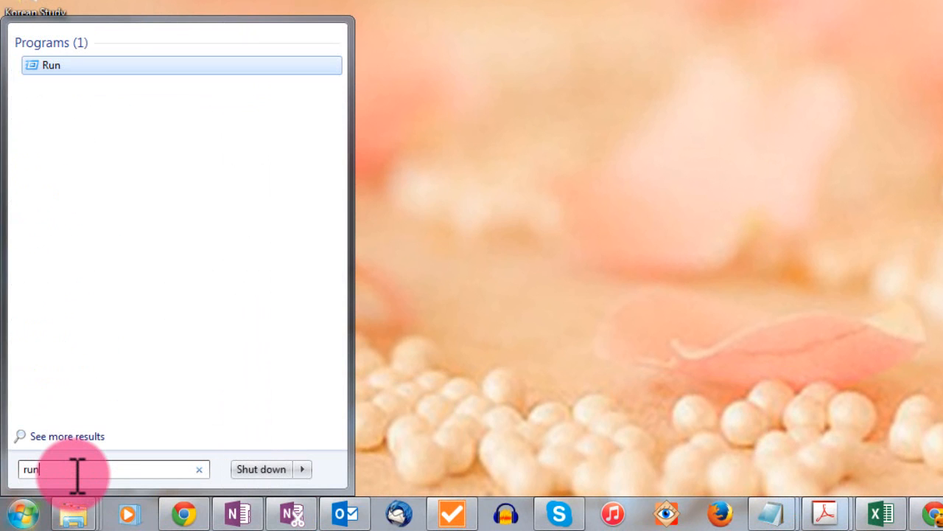
pyautogui.click(52, 65)
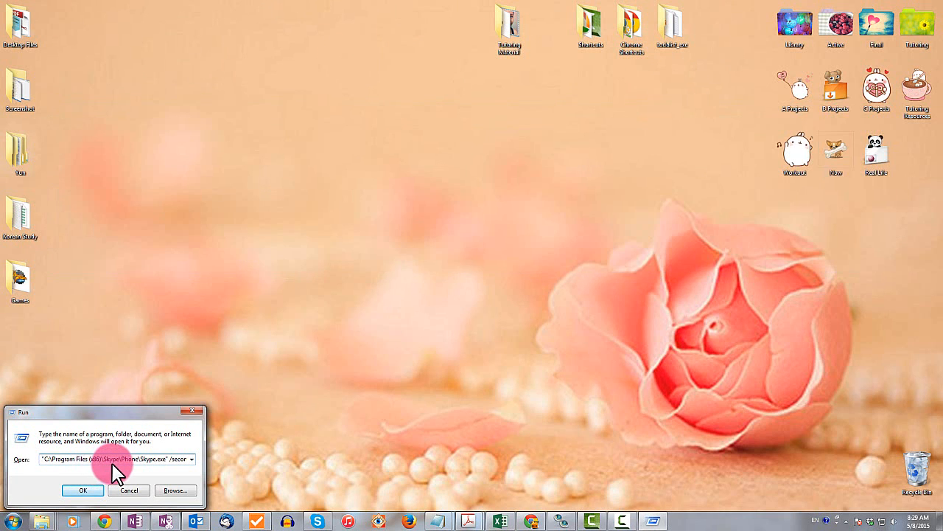
# Launch the second Skype instance from Run and sign in with a different account.
pyautogui.click(82, 489)
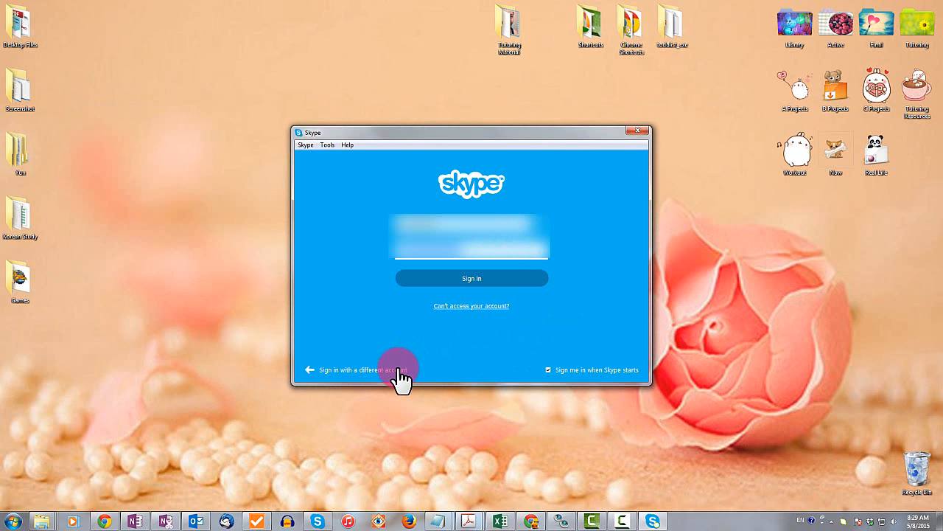
pyautogui.click(360, 369)
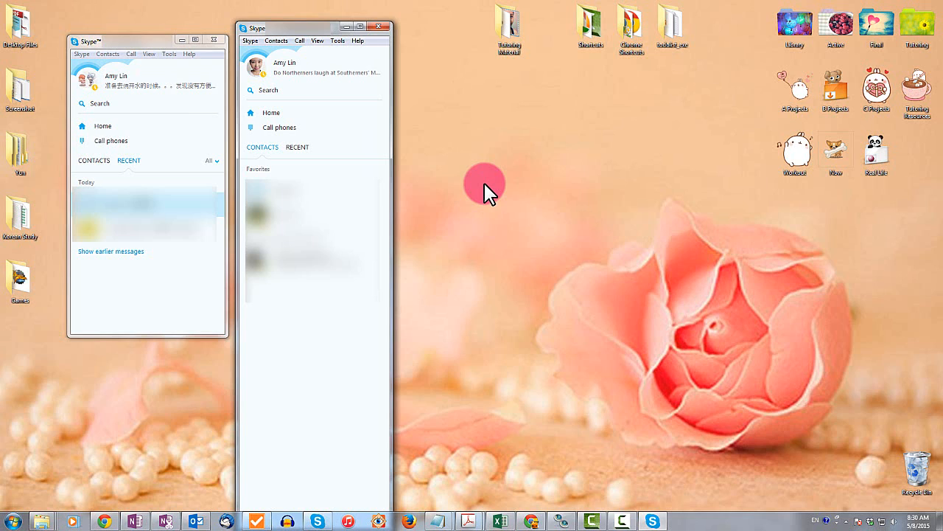
pyautogui.moveTo(442, 147)
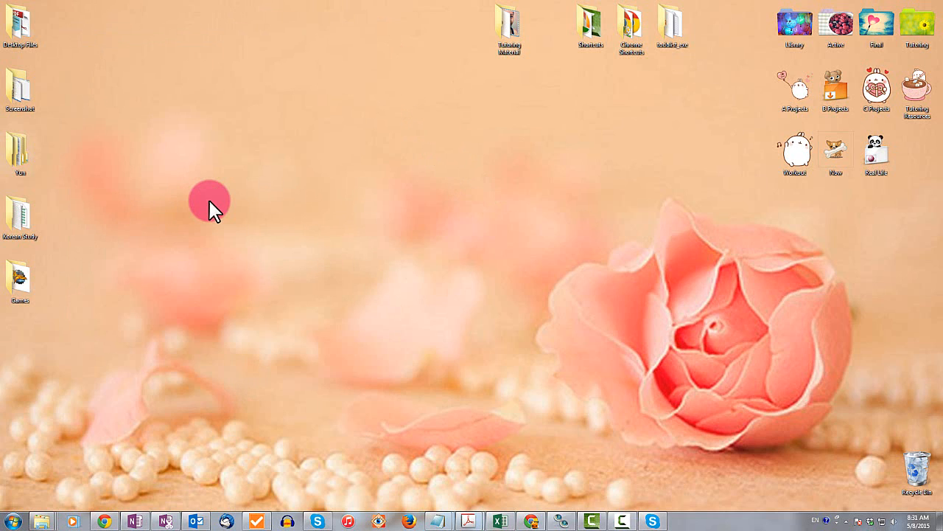
# Start a new desktop shortcut targeting the Skype.exe path with /secondary.
pyautogui.rightClick(209, 204)
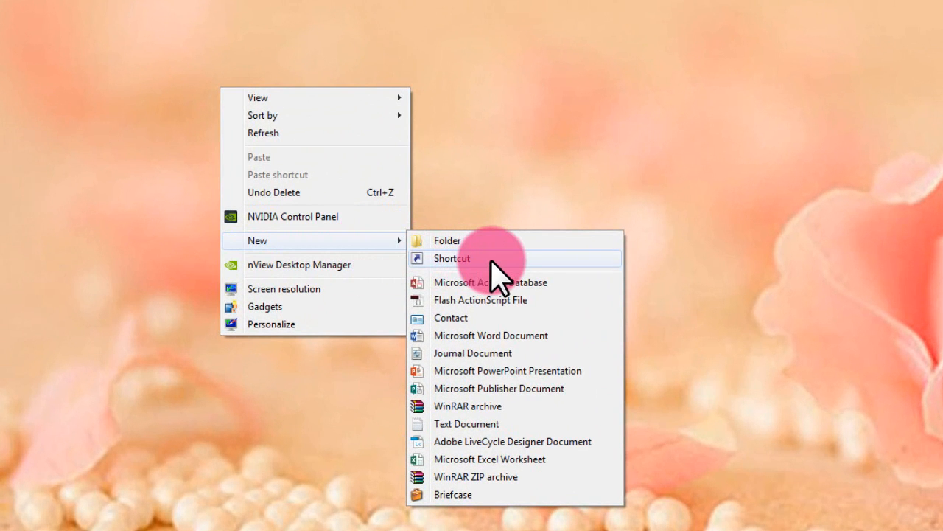
pyautogui.click(451, 258)
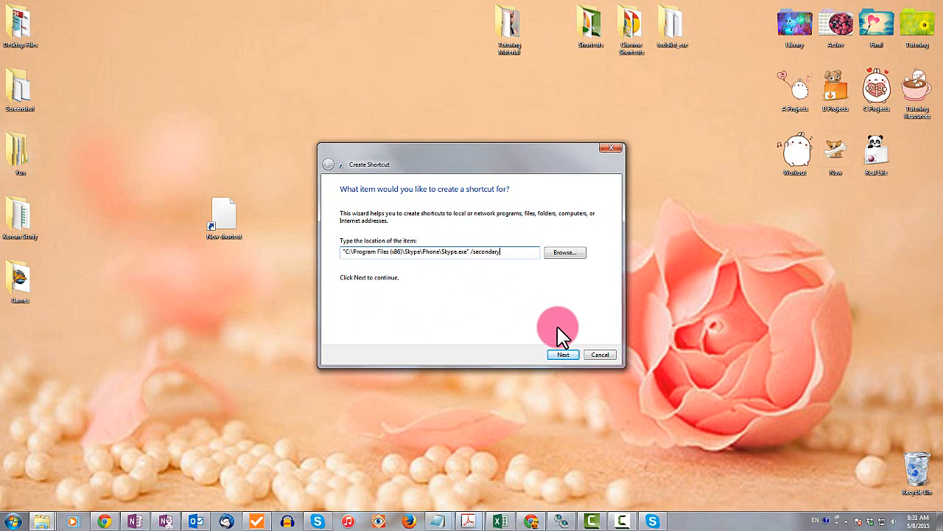
# Name the shortcut 'Skype (Secondary)' and finish the wizard.
pyautogui.click(563, 354)
pyautogui.write('Skype (Secondary)')
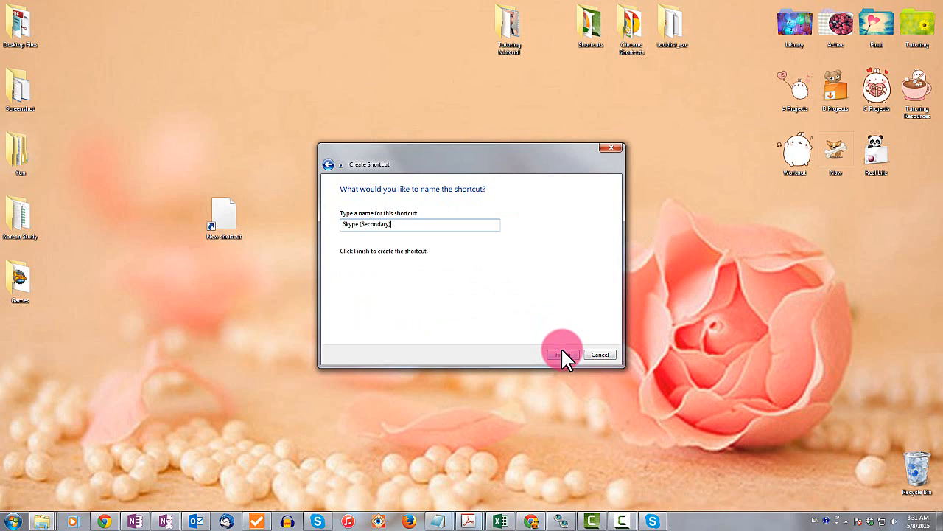
pyautogui.click(563, 354)
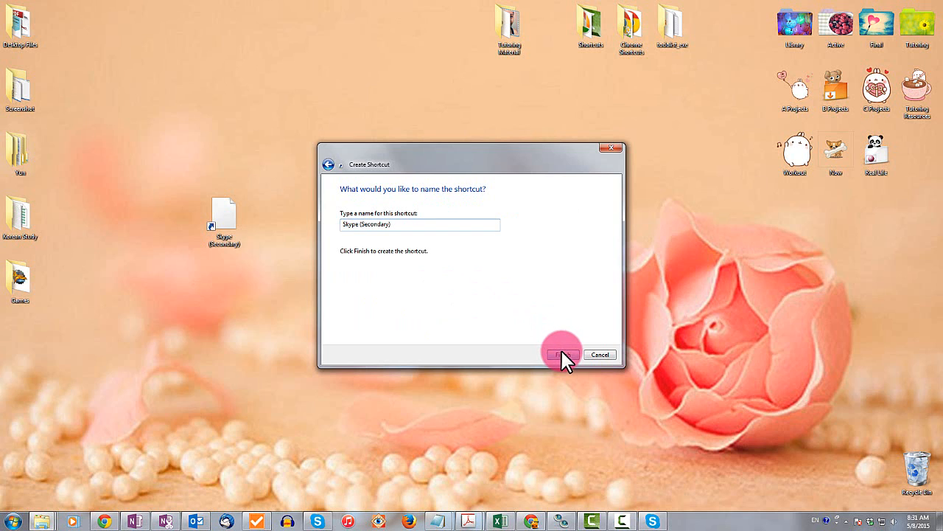
pyautogui.click(562, 353)
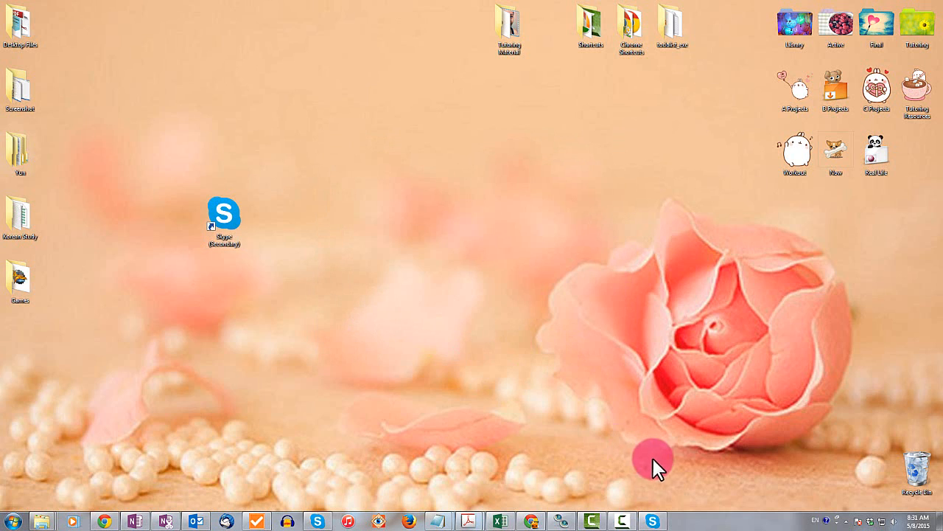